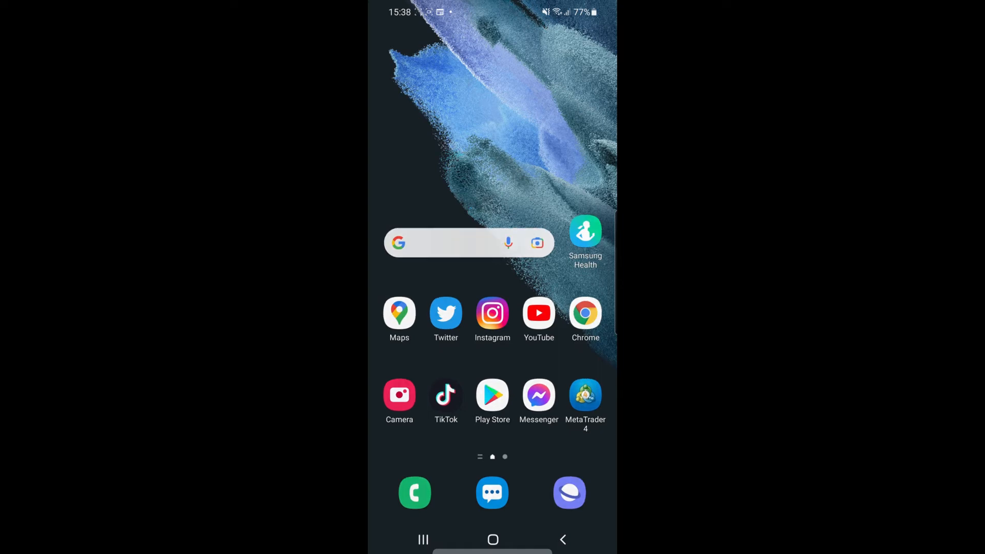
Step: Launch Spotify from the home screen and go to its Settings page
click(570, 493)
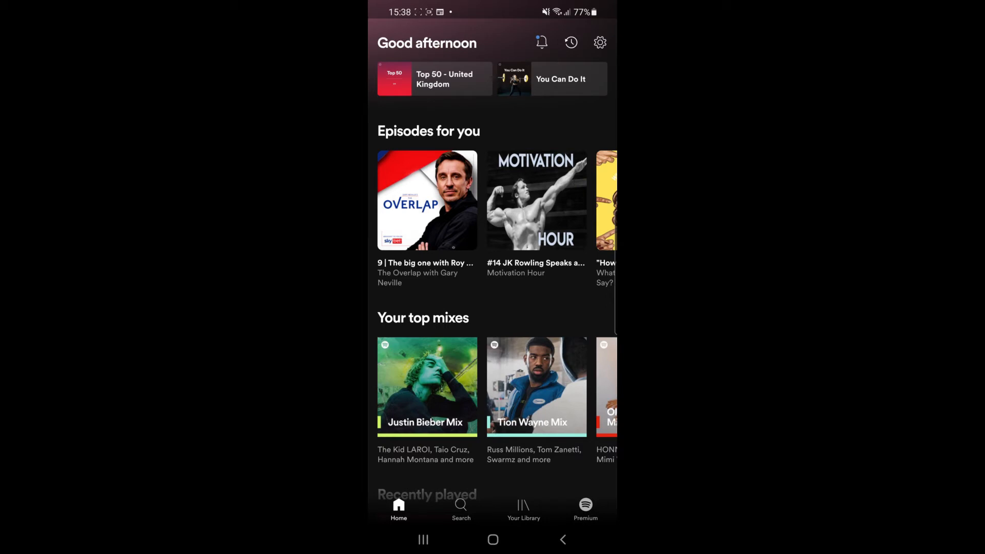
click(599, 42)
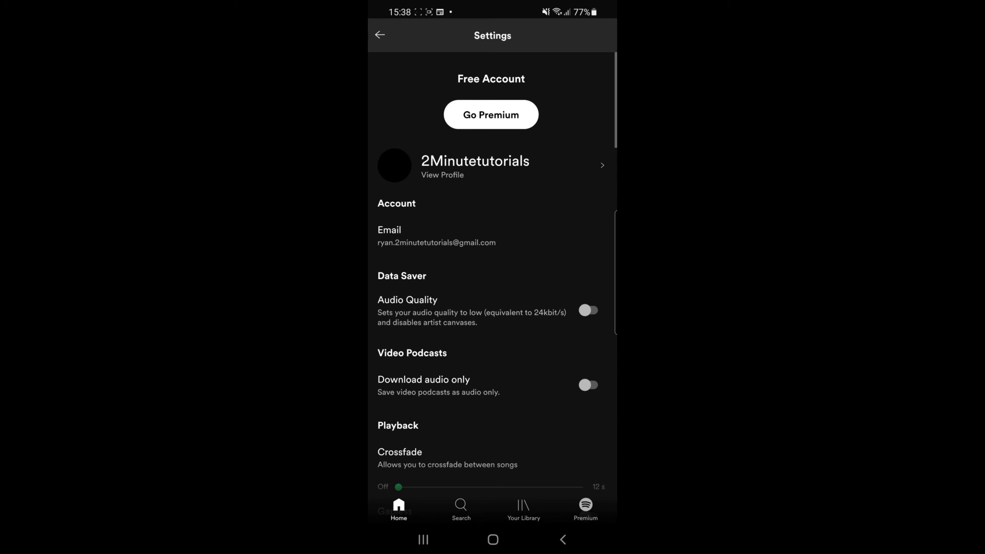
Step: Switch off Allow Explicit Content in the Playback section
scroll(down, 3)
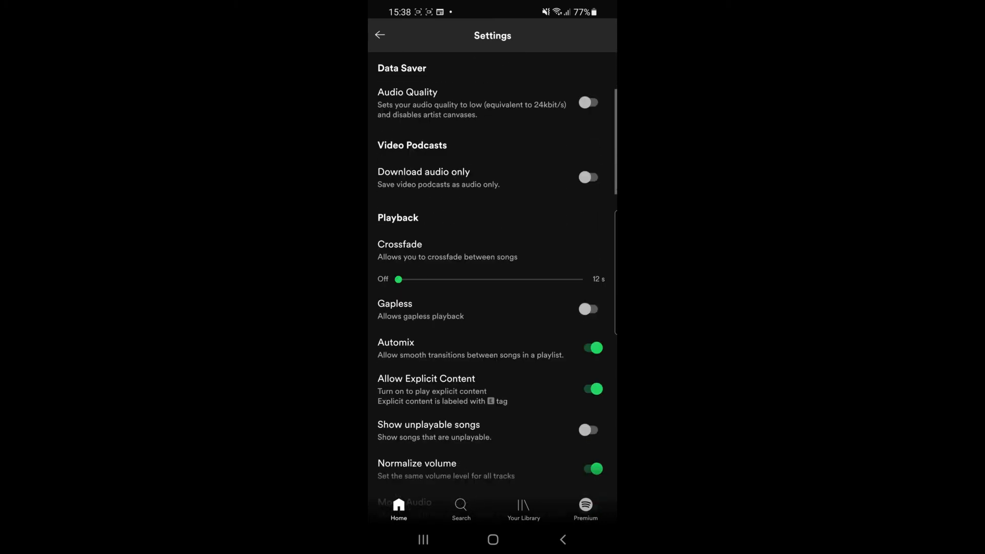
scroll(down, 3)
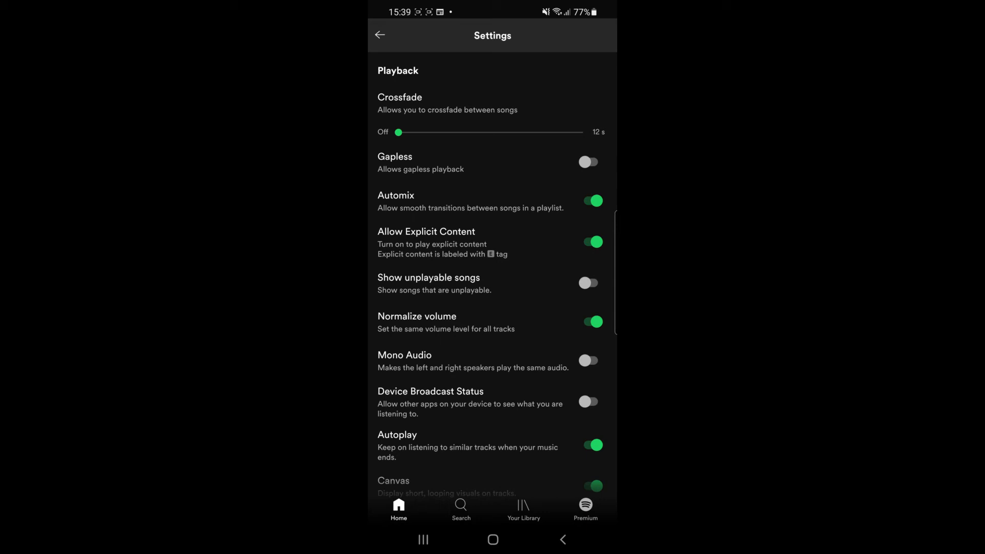
click(589, 242)
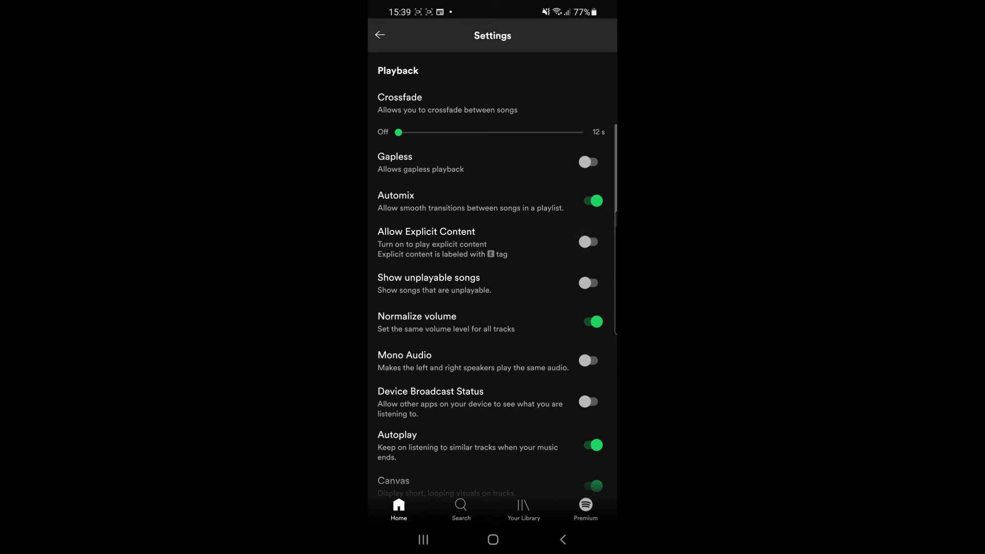